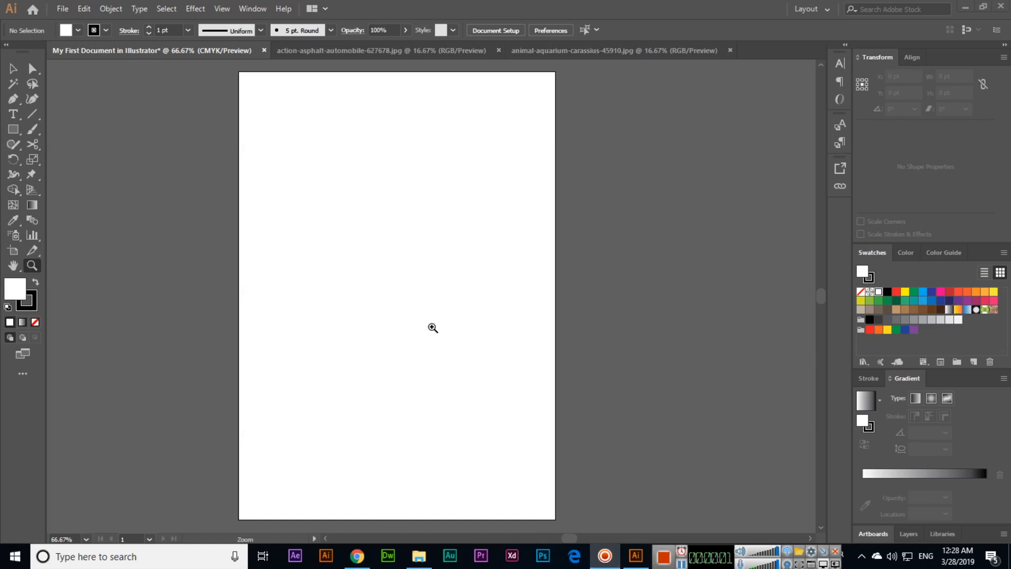
{"action": "mouse_move", "coordinate": [428, 349]}
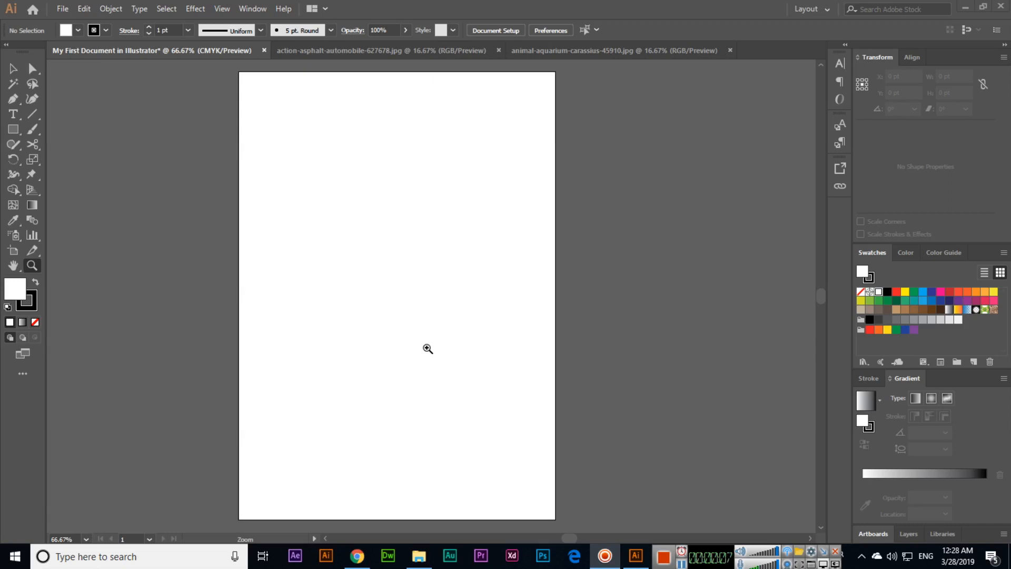
{"action": "mouse_move", "coordinate": [421, 353]}
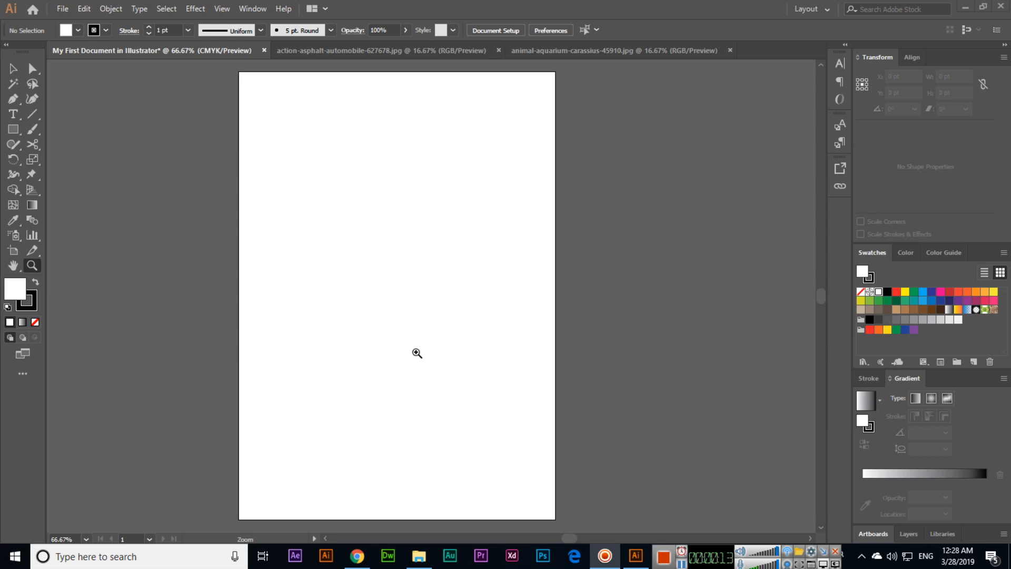
{"action": "mouse_move", "coordinate": [219, 72]}
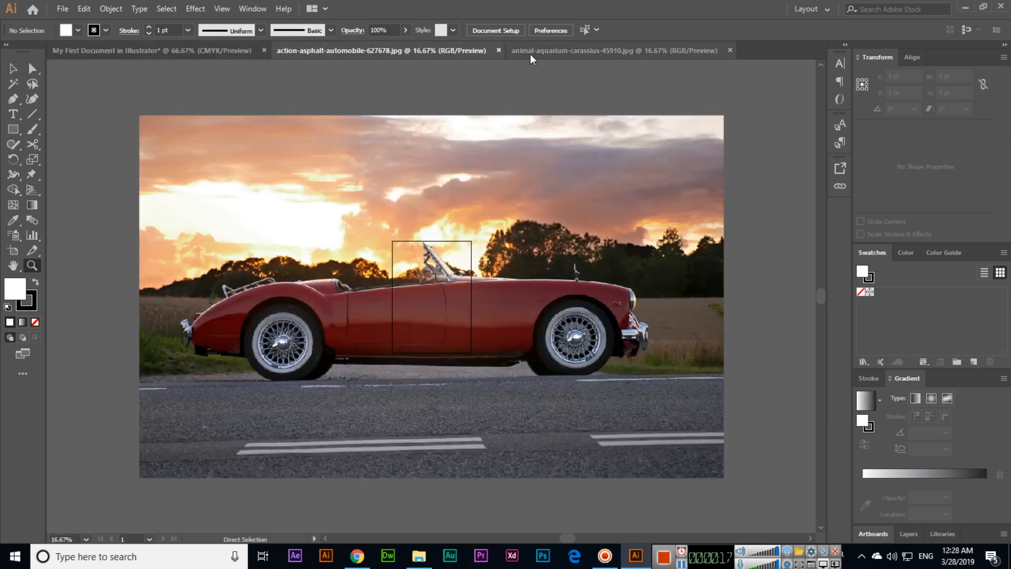
Step: Switch back to the My First Document tab
{"action": "left_click", "coordinate": [612, 50]}
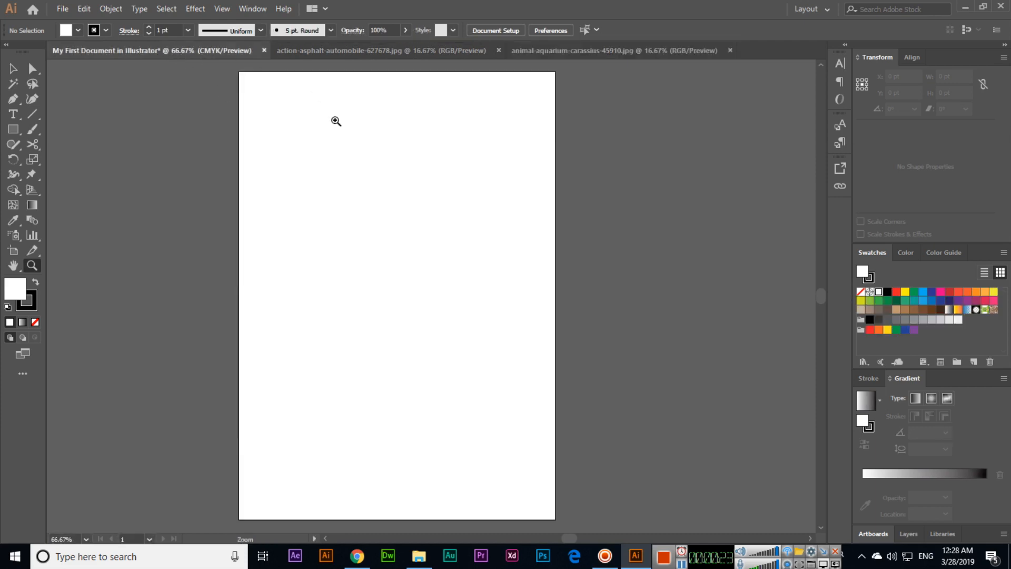
{"action": "mouse_move", "coordinate": [354, 123]}
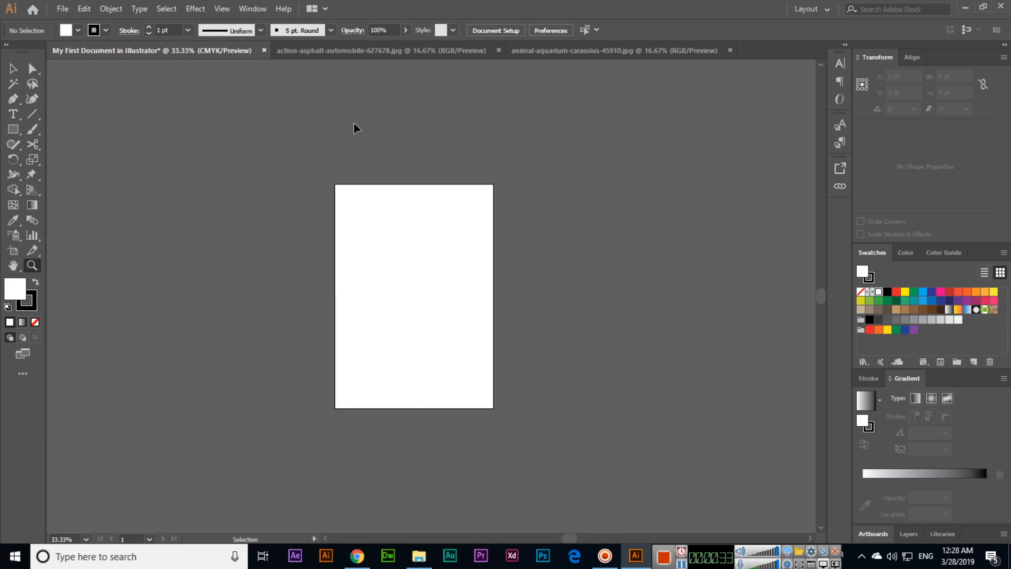
{"action": "mouse_move", "coordinate": [268, 442]}
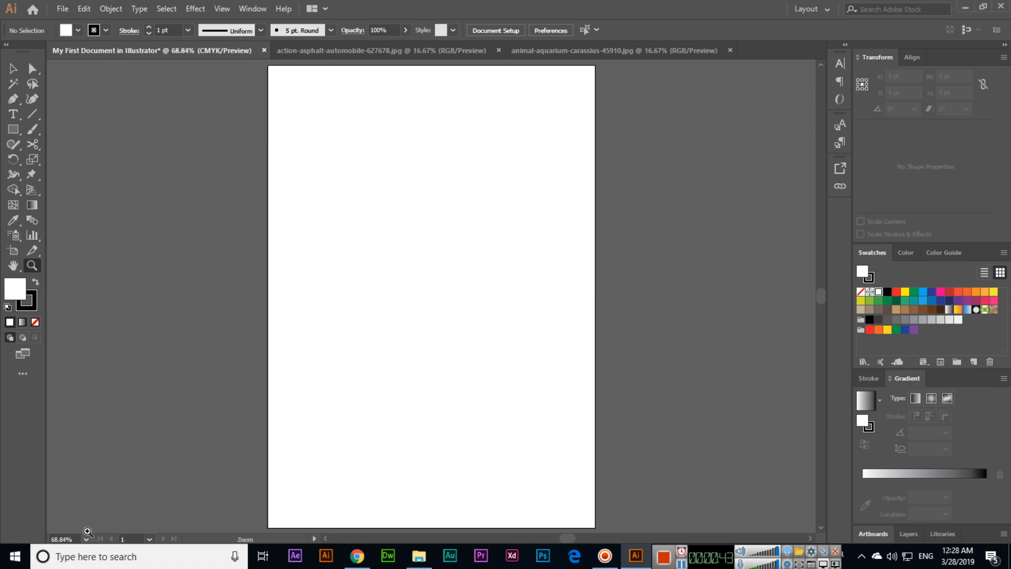
{"action": "mouse_move", "coordinate": [294, 194]}
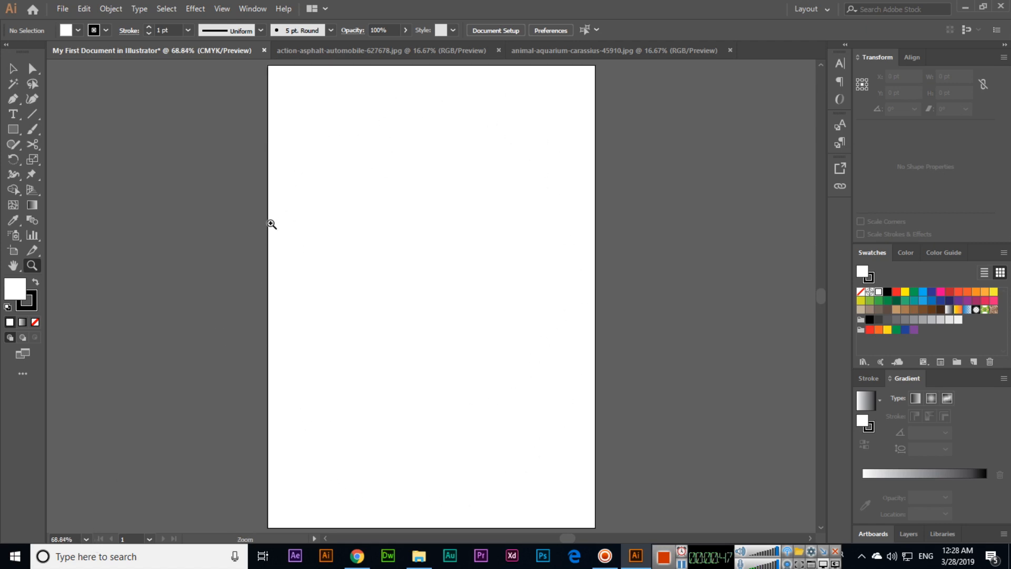
{"action": "mouse_move", "coordinate": [134, 133]}
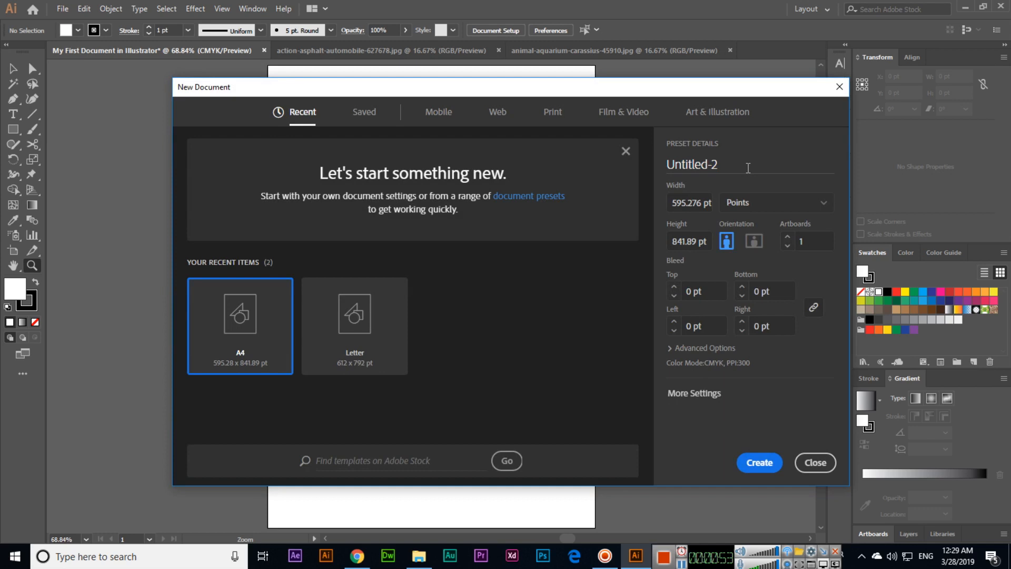
Step: Create the 3.5 × 2 in document named 'Business Card'
{"action": "type", "text": "Business Card"}
{"action": "type", "text": "2"}
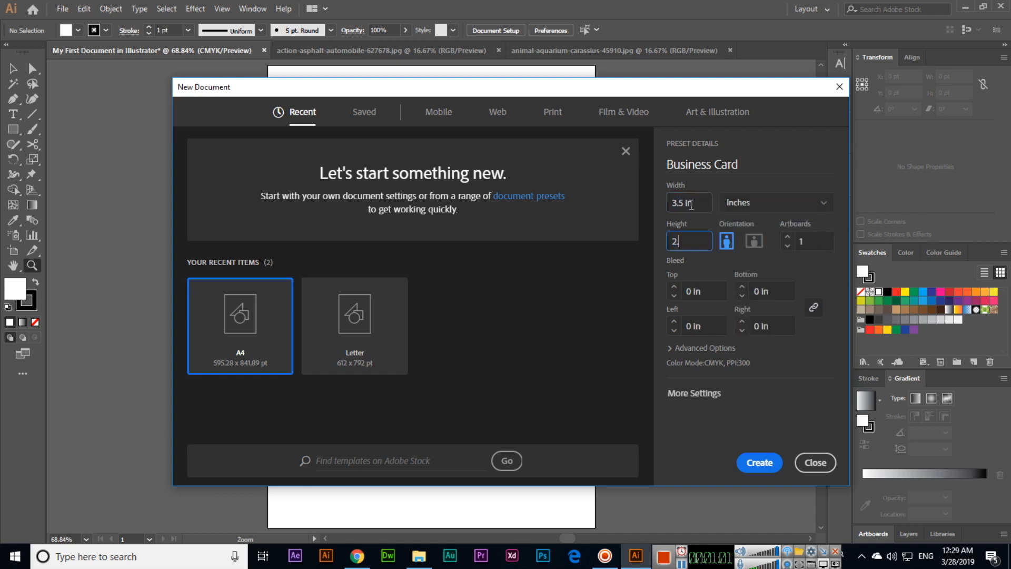
{"action": "left_click", "coordinate": [759, 462]}
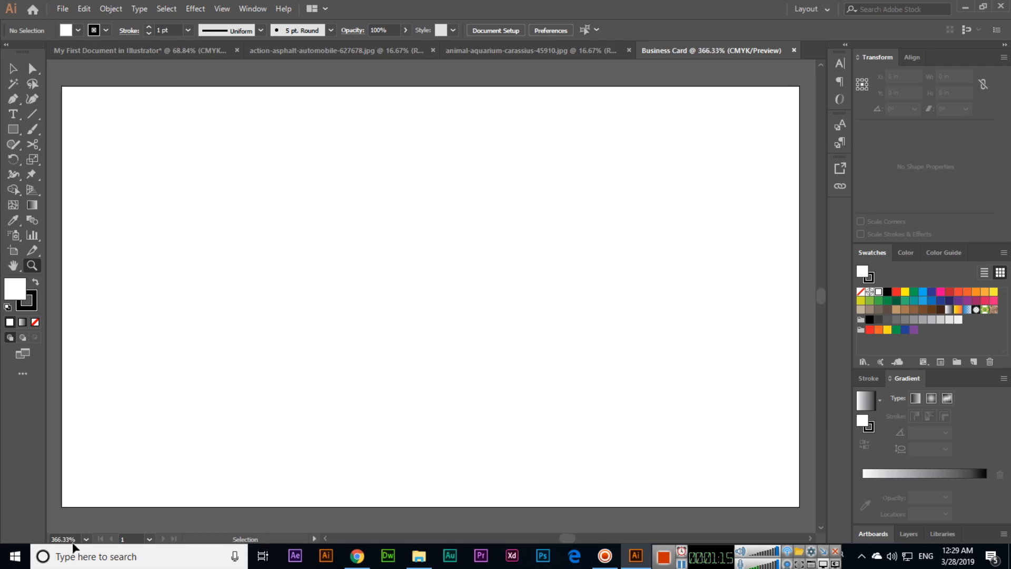
{"action": "mouse_move", "coordinate": [63, 227]}
{"action": "type", "text": "100"}
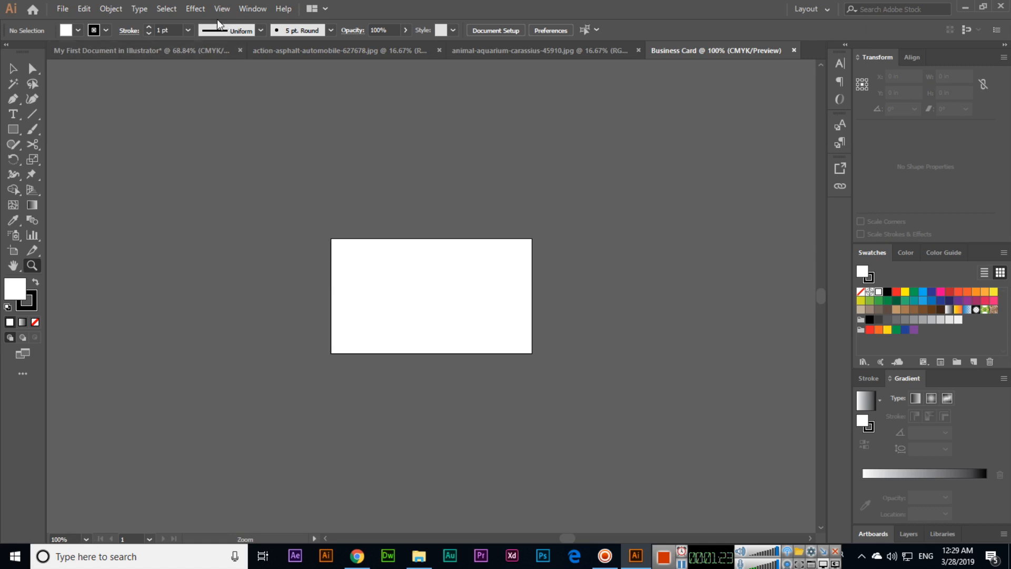
{"action": "left_click", "coordinate": [221, 9]}
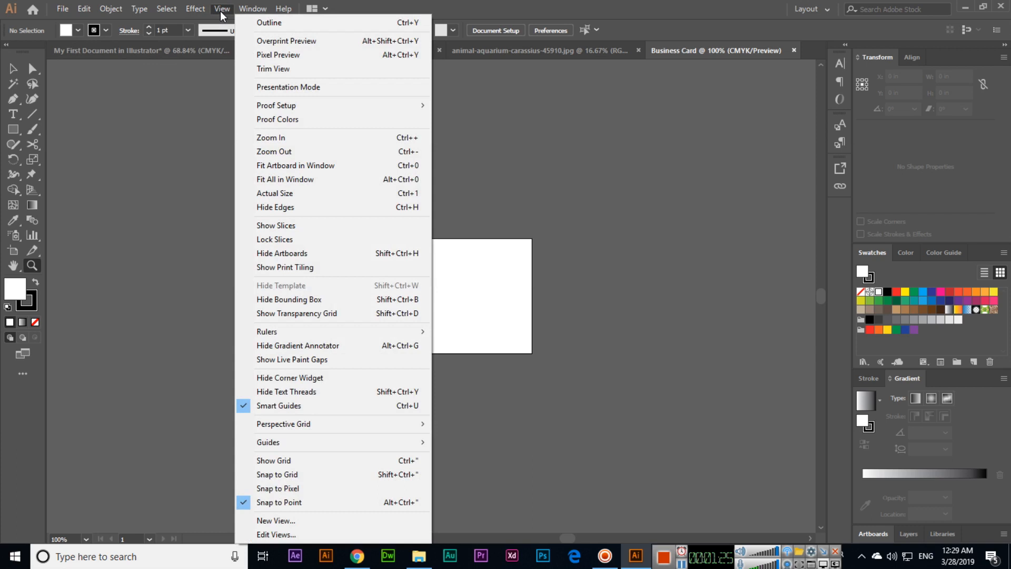
{"action": "mouse_move", "coordinate": [289, 153]}
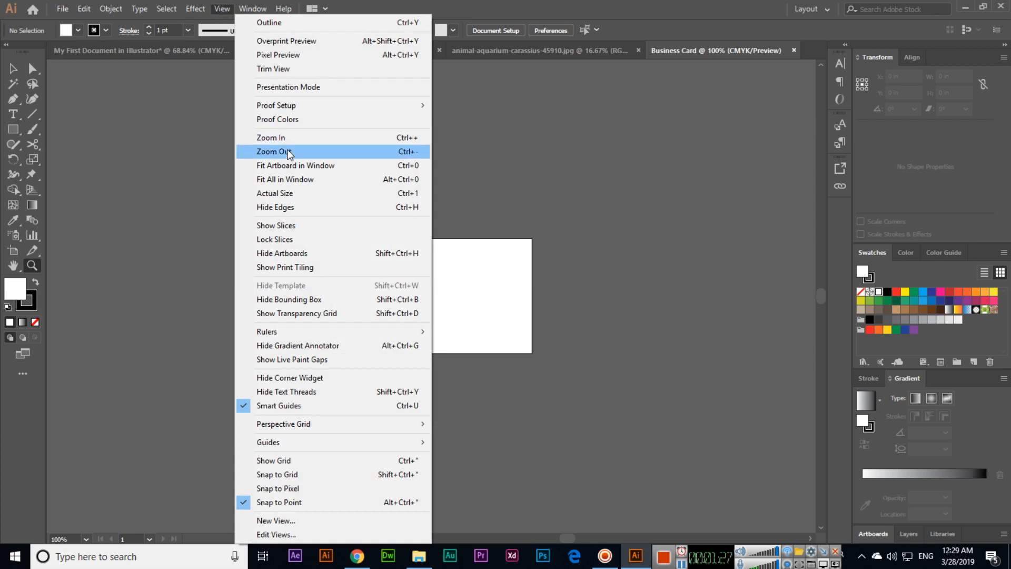
{"action": "mouse_move", "coordinate": [287, 181]}
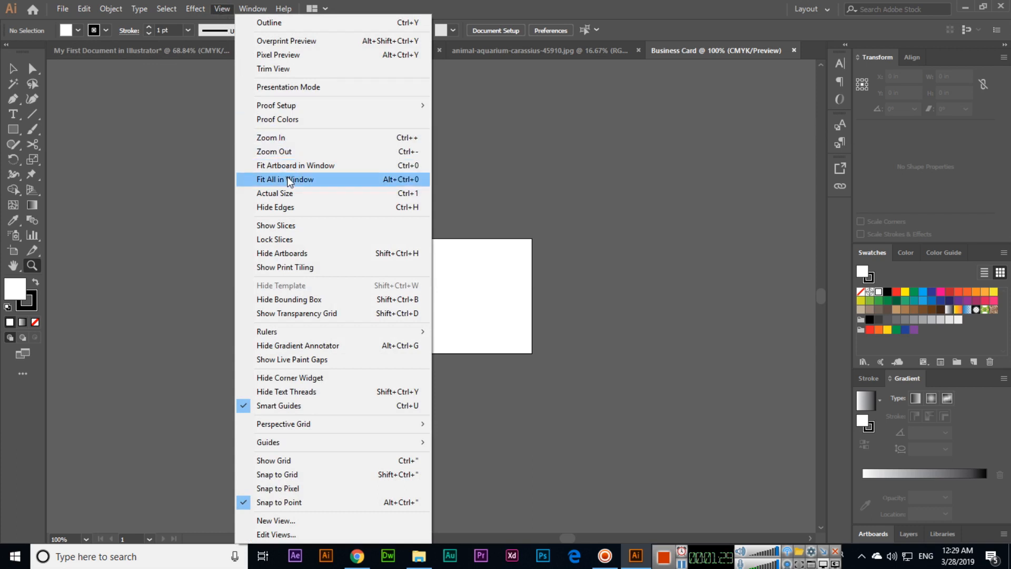
{"action": "mouse_move", "coordinate": [274, 193]}
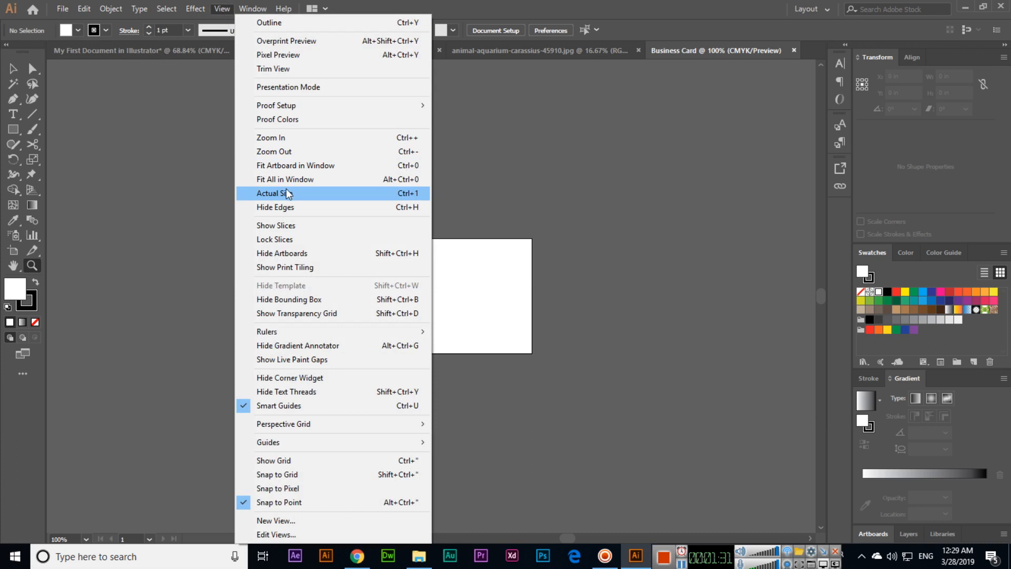
{"action": "left_click", "coordinate": [274, 193]}
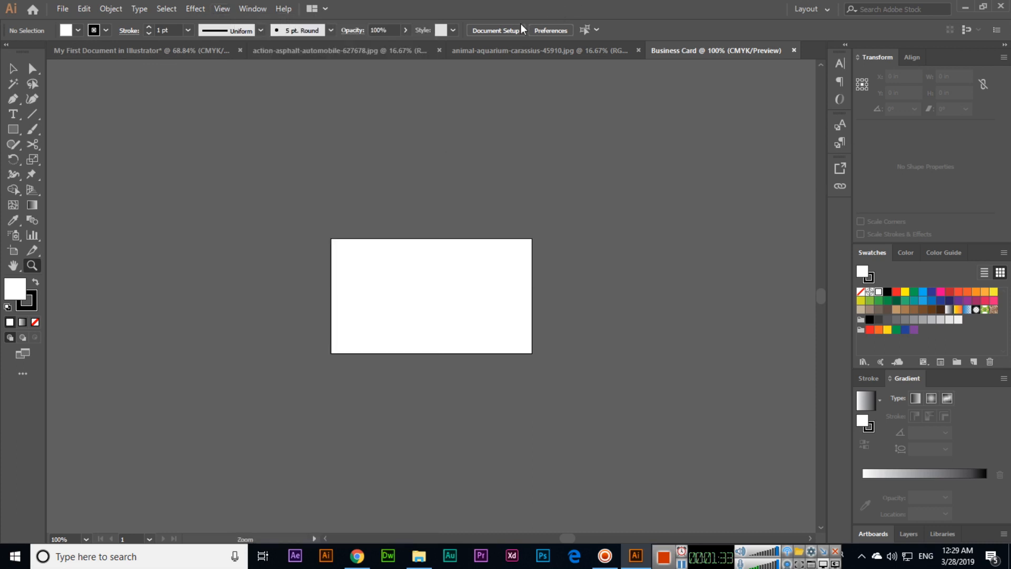
{"action": "mouse_move", "coordinate": [405, 132]}
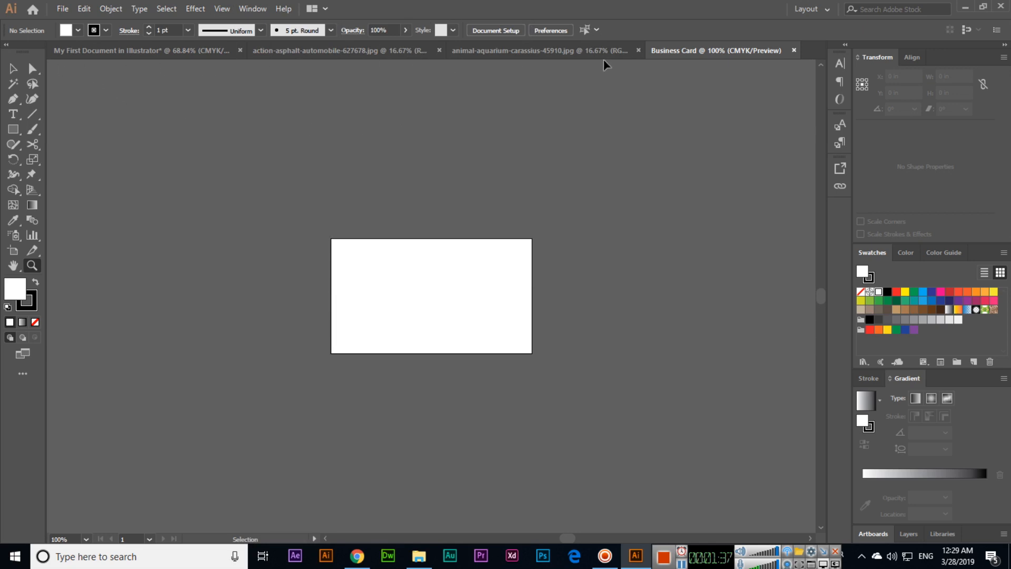
{"action": "mouse_move", "coordinate": [59, 183]}
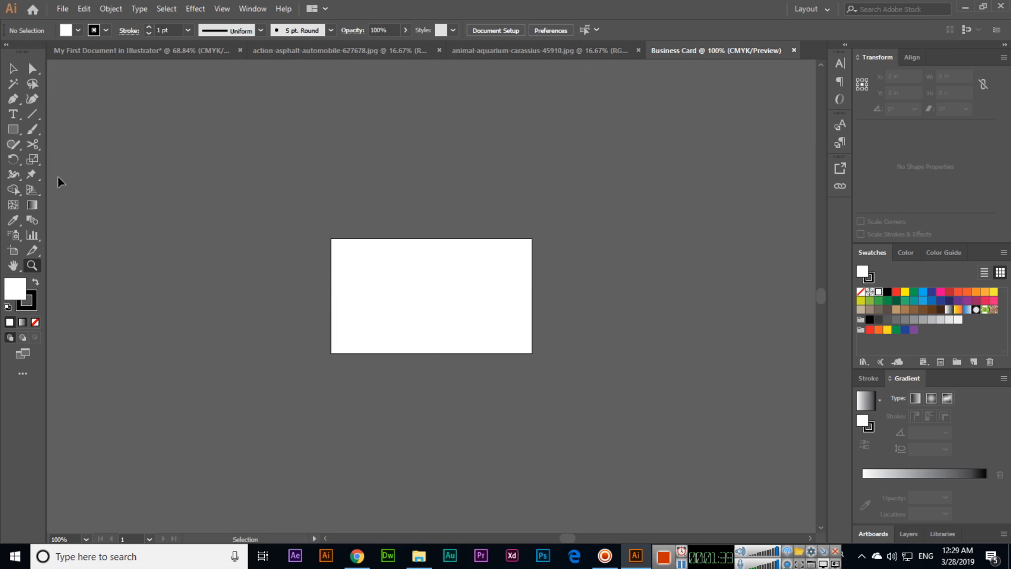
Step: Open the View menu to show the Hide Rulers command, then close it
{"action": "left_click", "coordinate": [221, 8]}
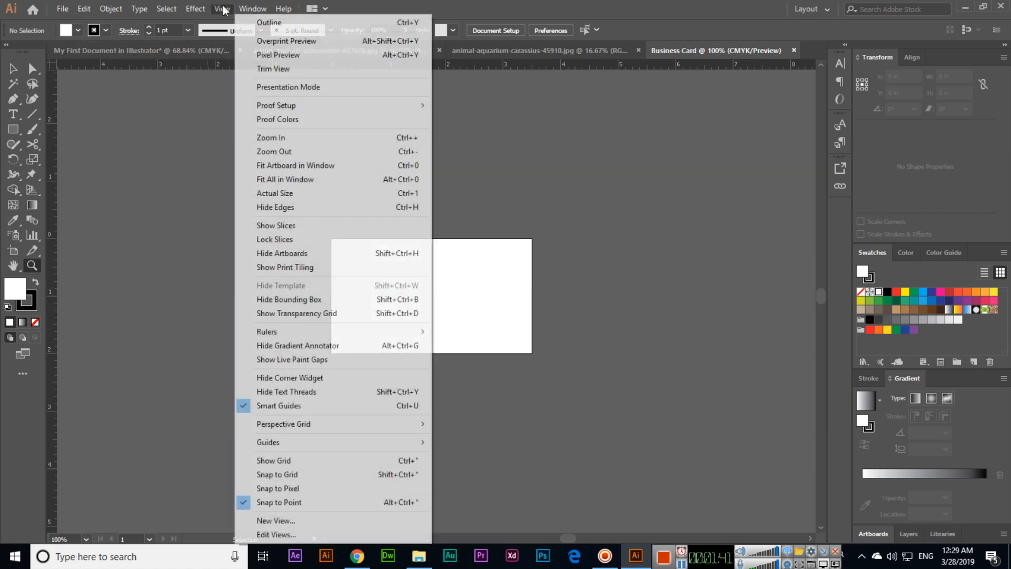
{"action": "mouse_move", "coordinate": [296, 221]}
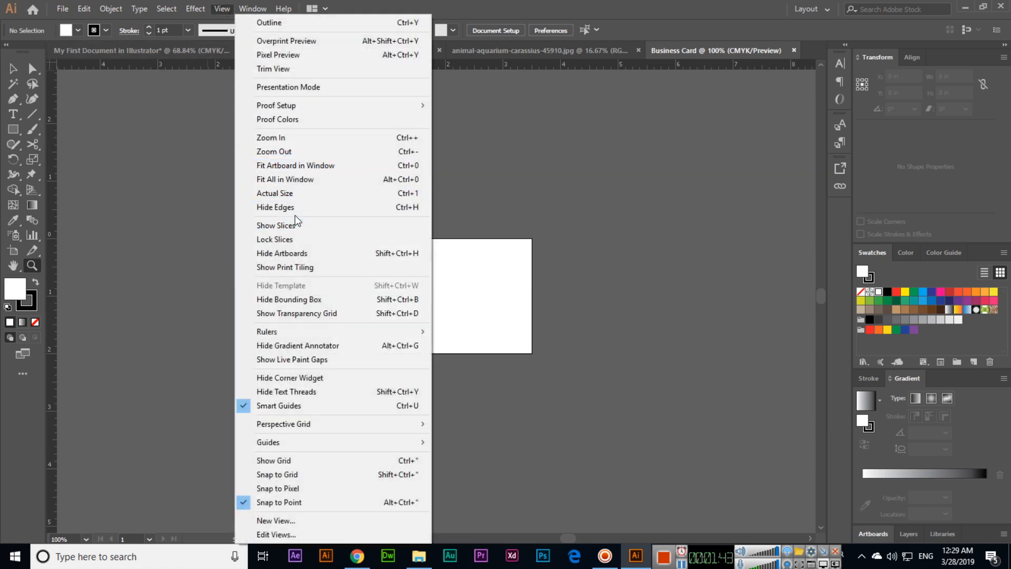
{"action": "mouse_move", "coordinate": [270, 137]}
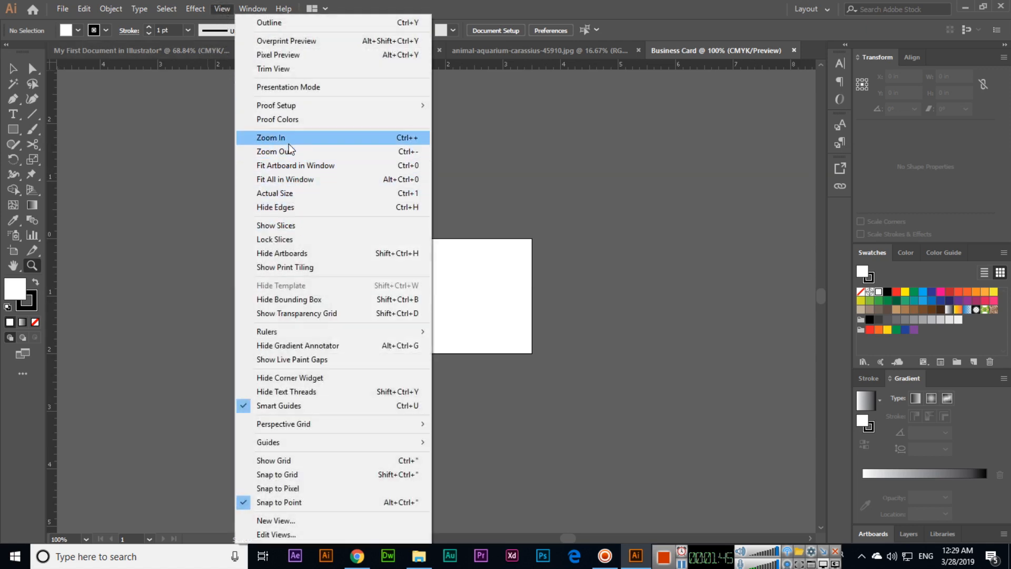
{"action": "mouse_move", "coordinate": [267, 331]}
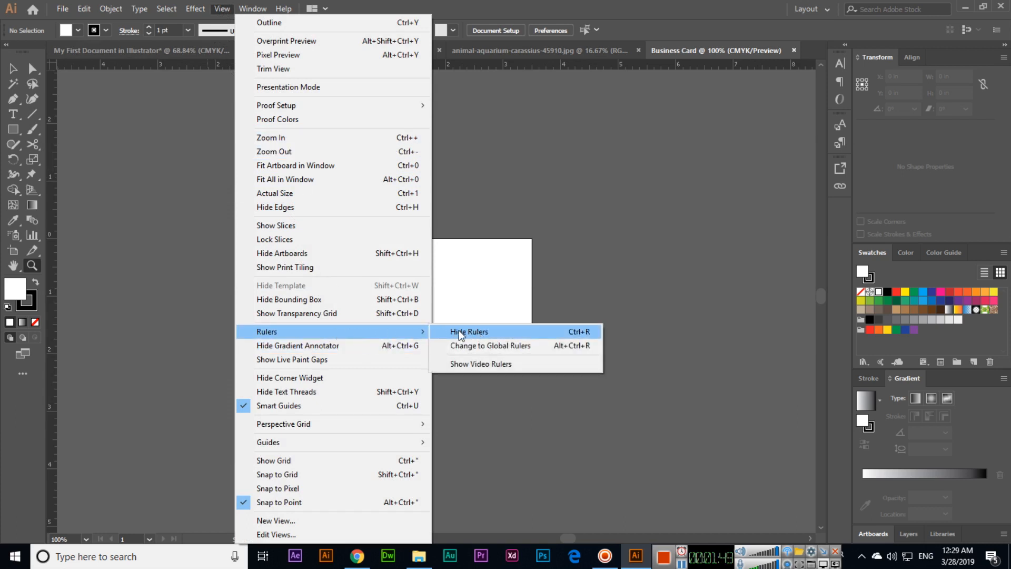
{"action": "mouse_move", "coordinate": [477, 334]}
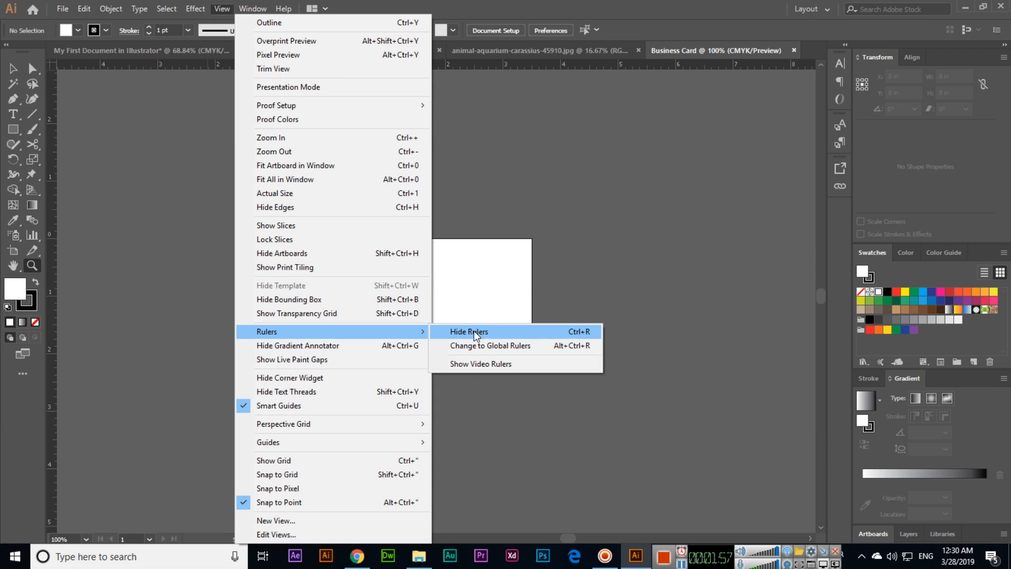
{"action": "mouse_move", "coordinate": [491, 345]}
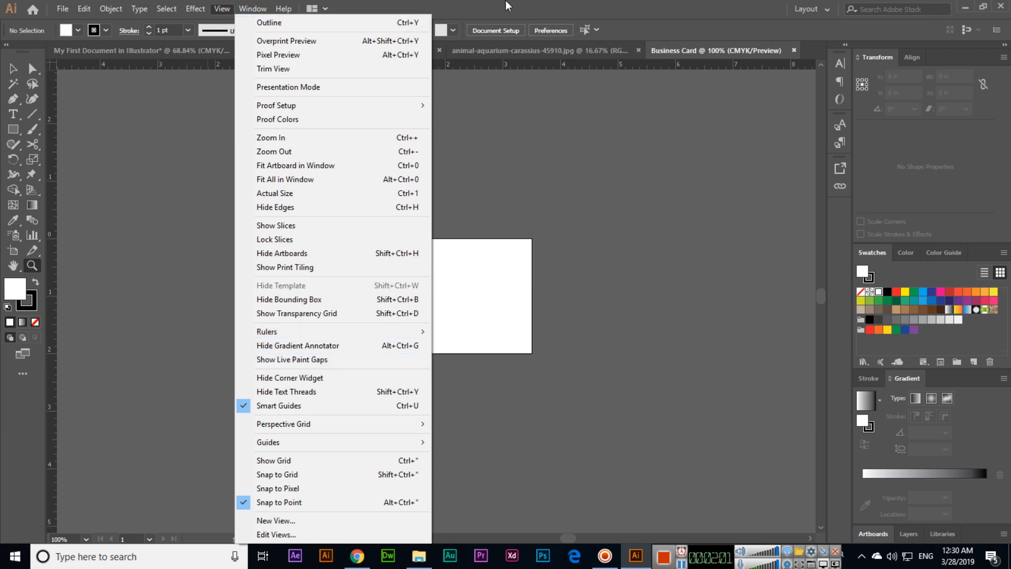
{"action": "left_click", "coordinate": [221, 9]}
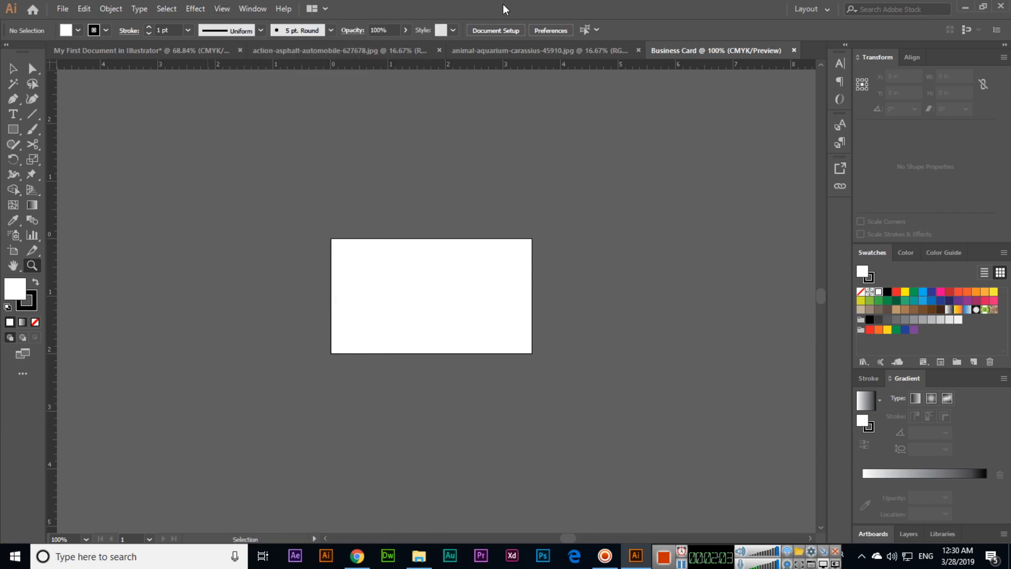